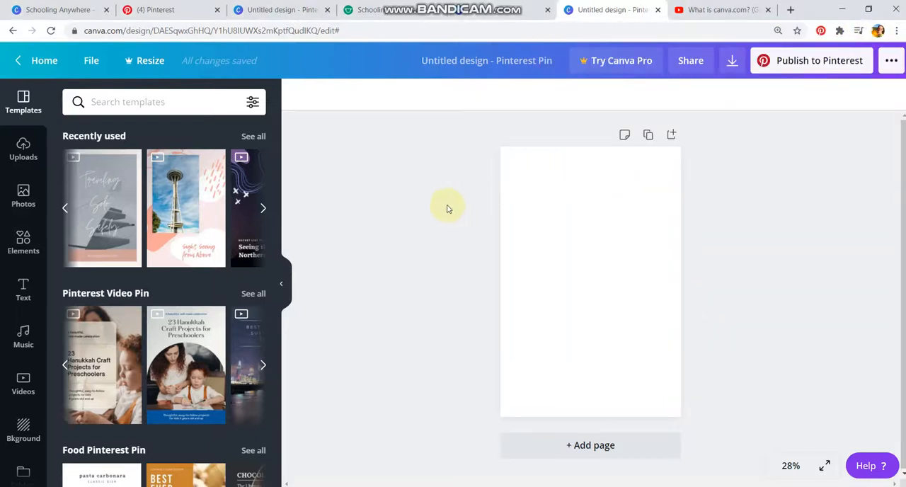
{"action": "mouse_move", "coordinate": [471, 255]}
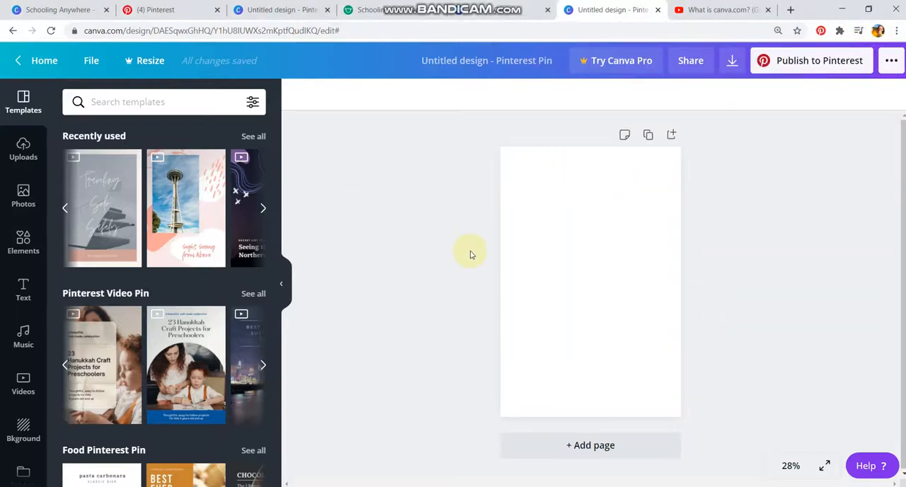
{"action": "mouse_move", "coordinate": [297, 247]}
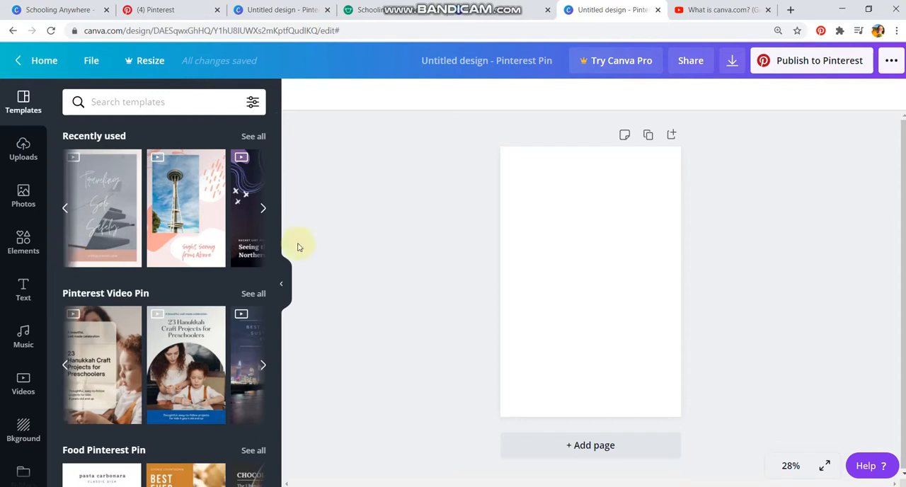
{"action": "mouse_move", "coordinate": [184, 254]}
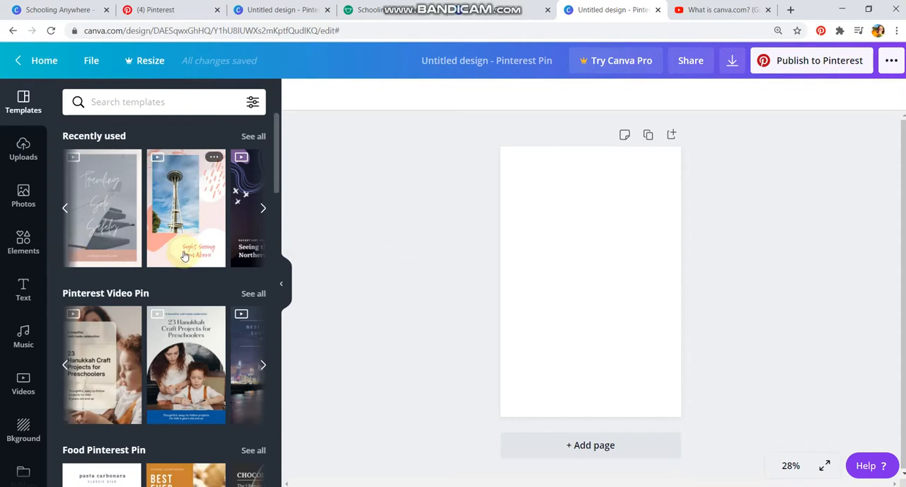
{"action": "mouse_move", "coordinate": [593, 255]}
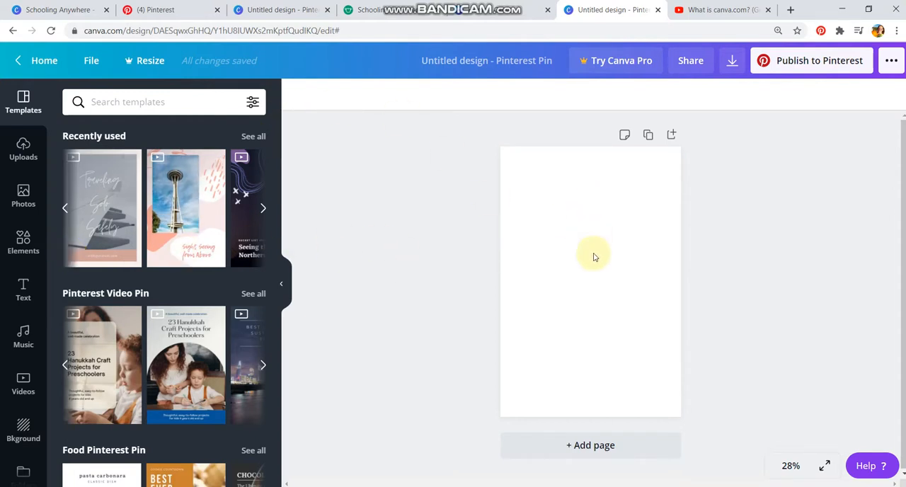
{"action": "mouse_move", "coordinate": [337, 244]}
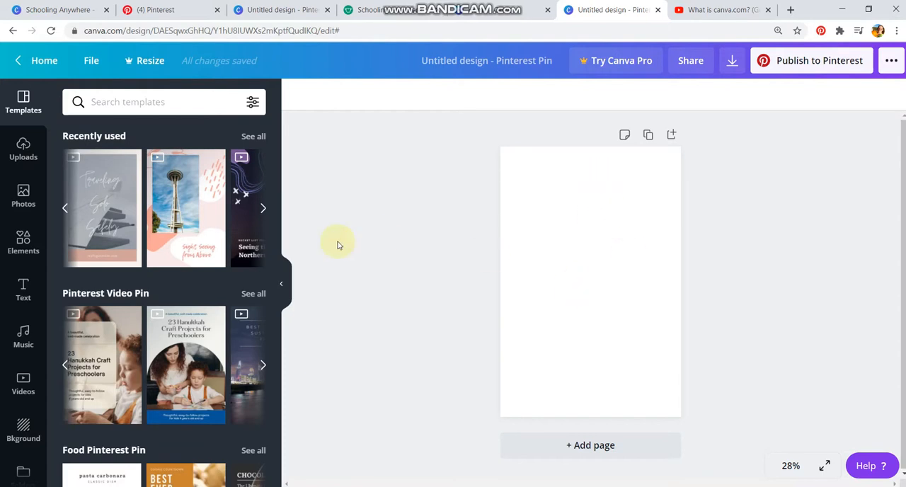
Step: Add the Schooling Anywhere logo from Uploads to the blank Pinterest pin
{"action": "left_click", "coordinate": [23, 149]}
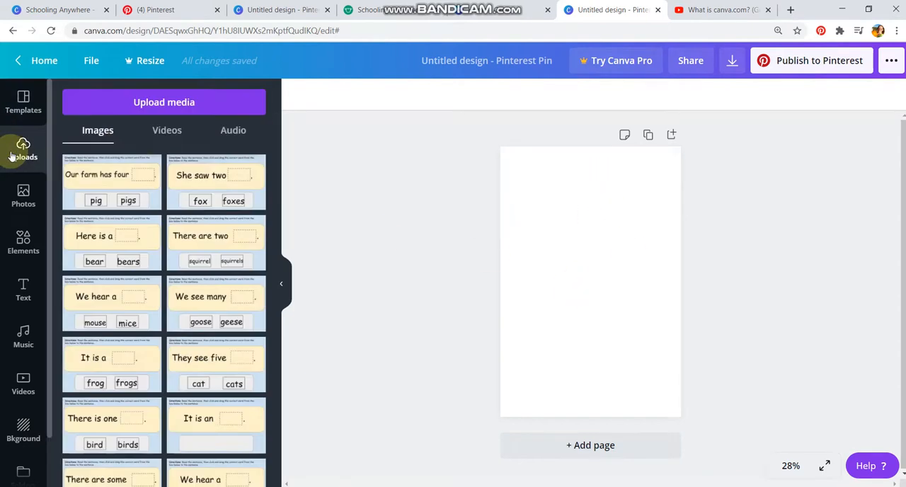
{"action": "scroll", "scroll_direction": "down", "scroll_amount": 3}
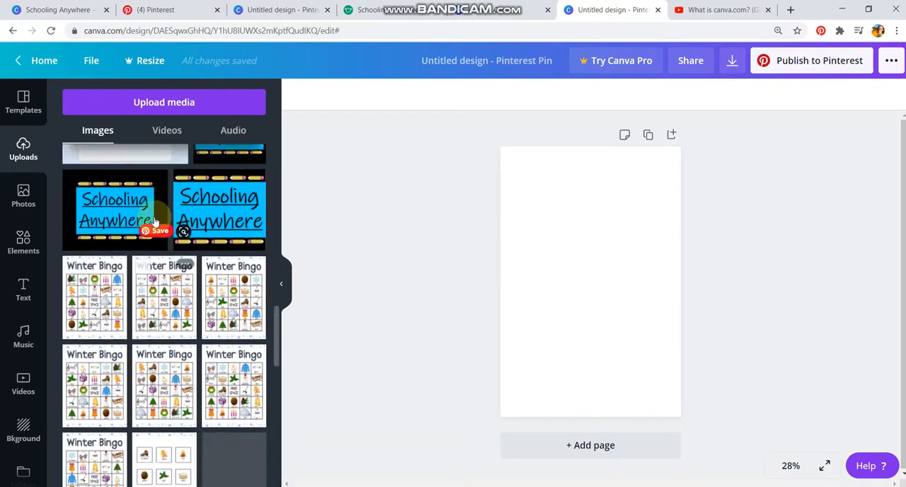
{"action": "scroll", "scroll_direction": "up", "scroll_amount": 3}
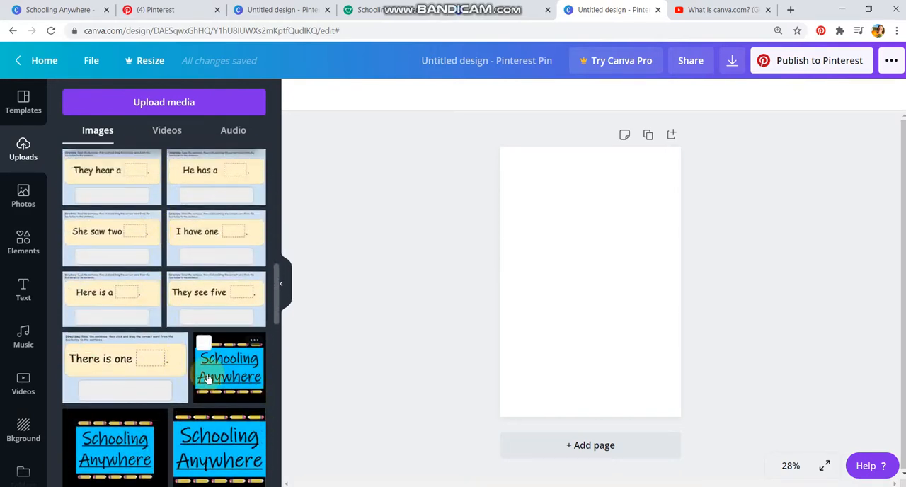
{"action": "left_click", "coordinate": [230, 367]}
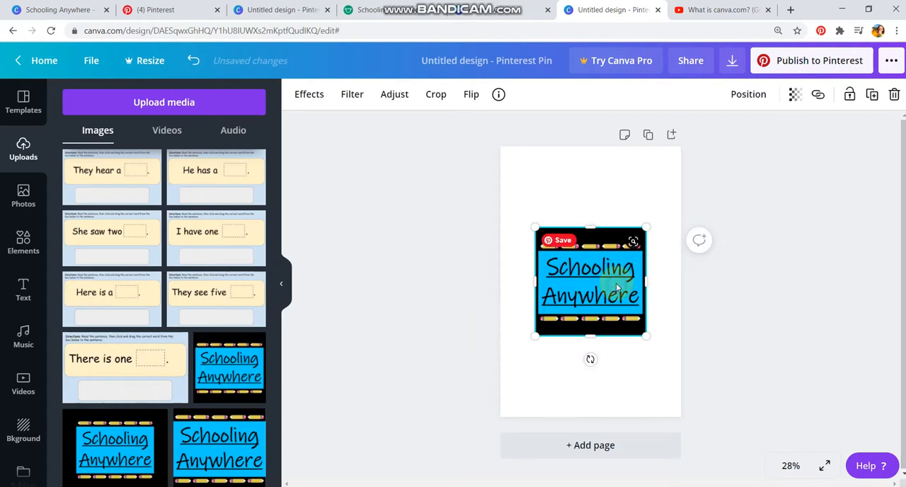
Step: Select the white page background and show its colour panel with Photo Colors
{"action": "left_click", "coordinate": [515, 182]}
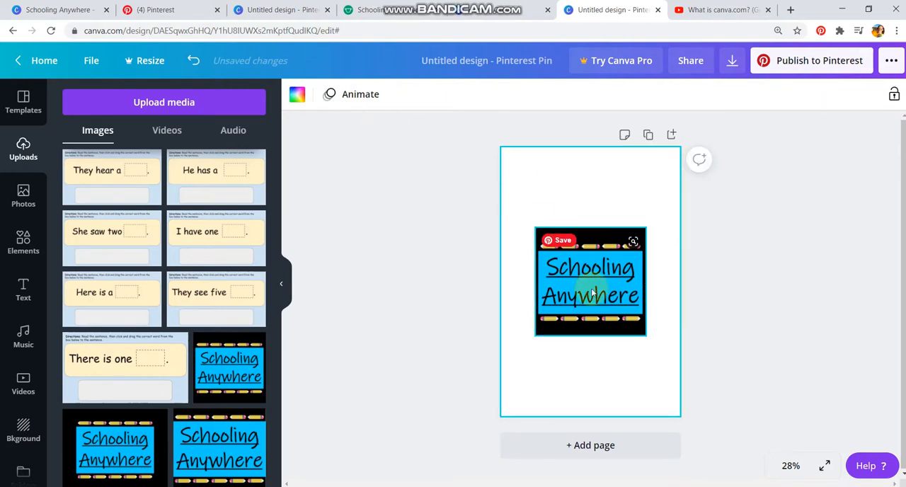
{"action": "left_click", "coordinate": [526, 175]}
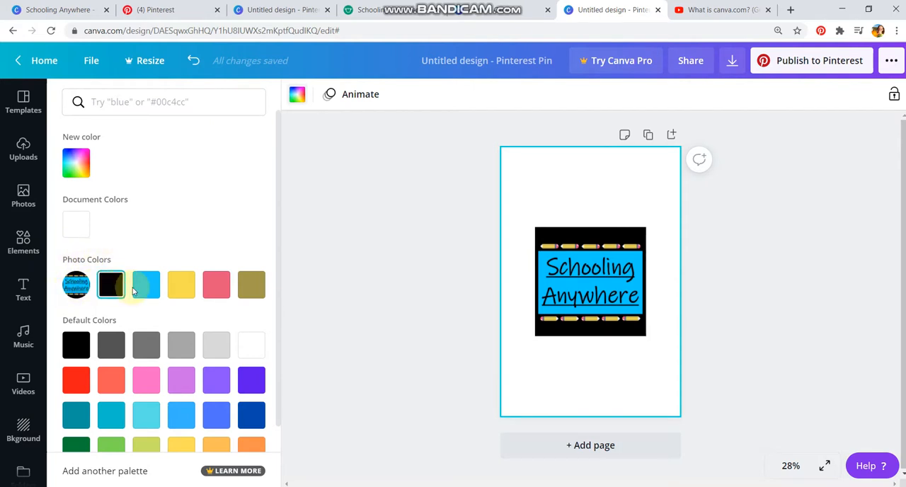
{"action": "mouse_move", "coordinate": [145, 284]}
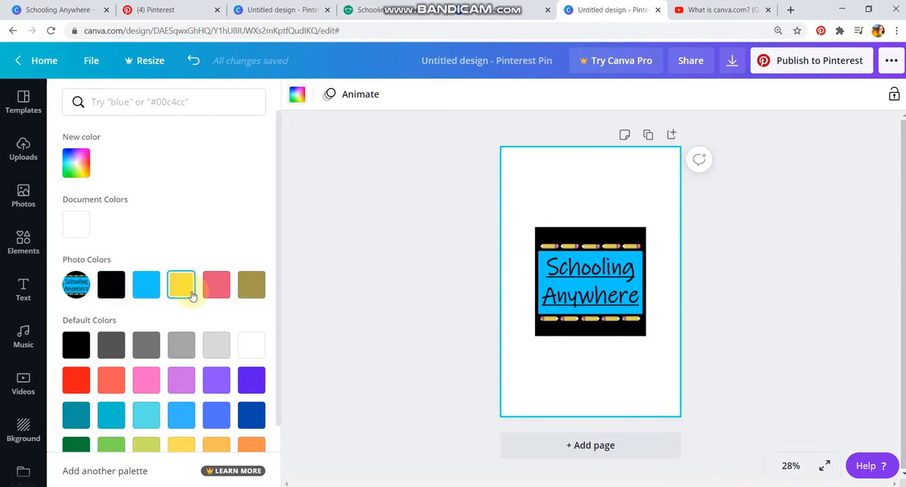
{"action": "mouse_move", "coordinate": [216, 285]}
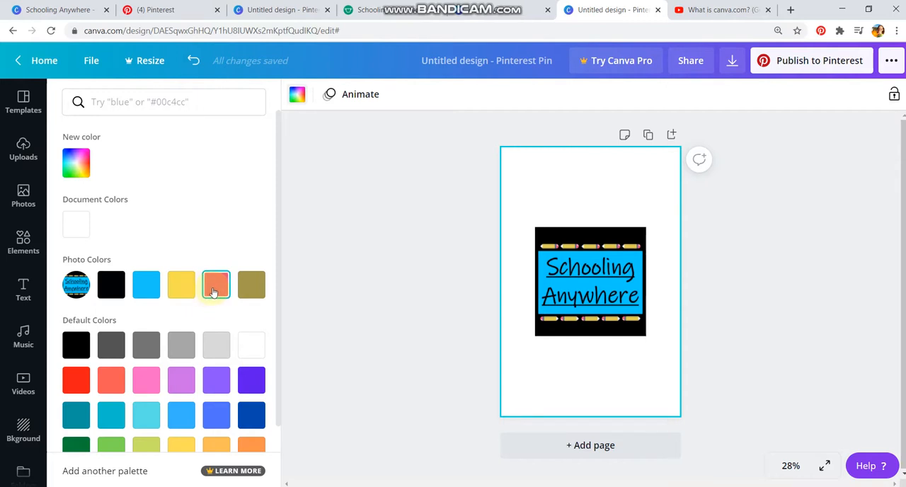
{"action": "mouse_move", "coordinate": [251, 284]}
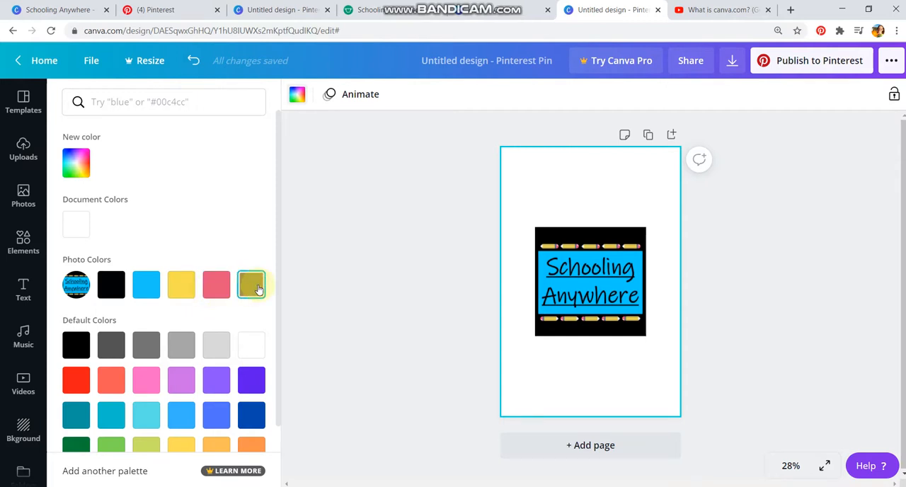
Step: Try yellow and olive photo colours, settle on bright blue background, and show uploaded images
{"action": "left_click", "coordinate": [146, 283]}
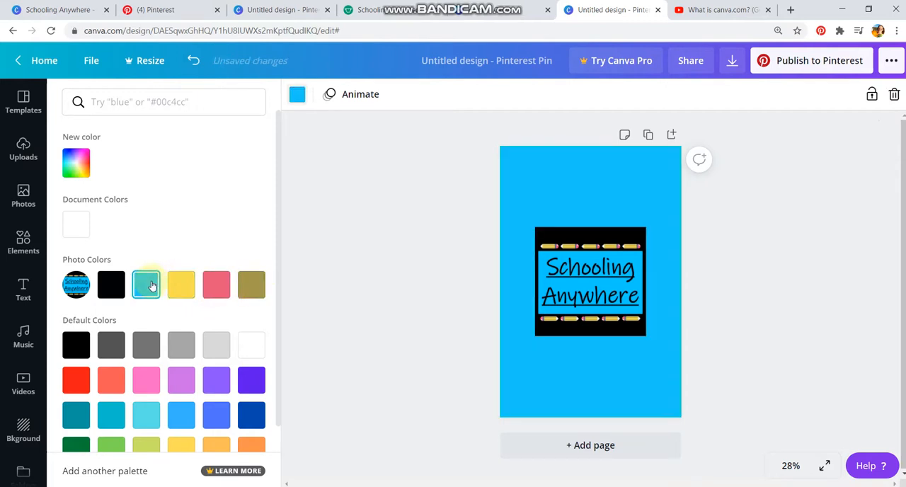
{"action": "left_click", "coordinate": [181, 284]}
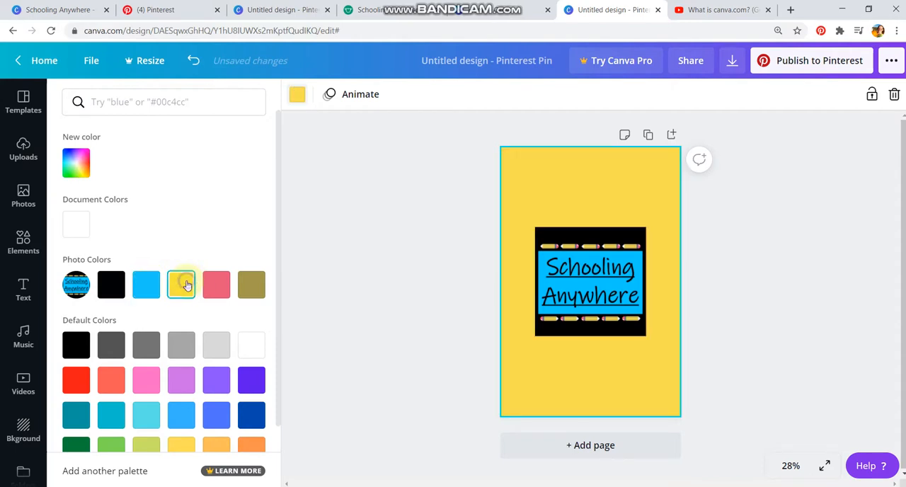
{"action": "left_click", "coordinate": [251, 284]}
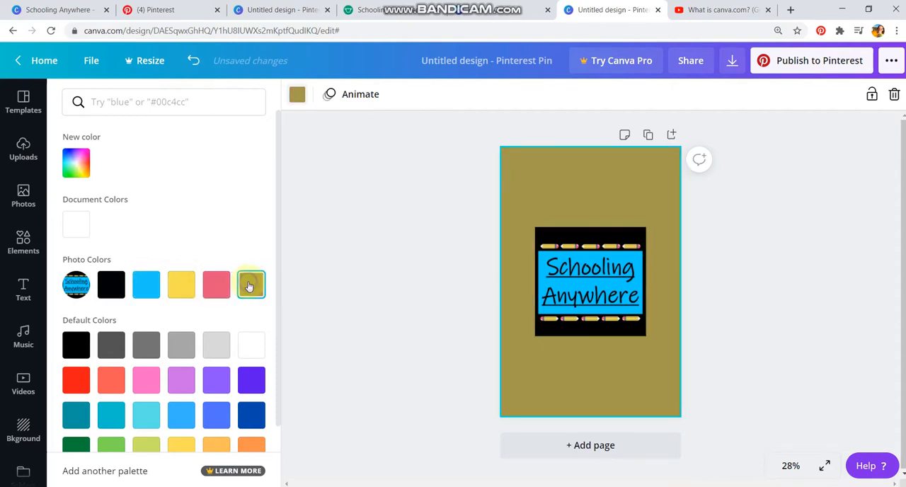
{"action": "left_click", "coordinate": [146, 284]}
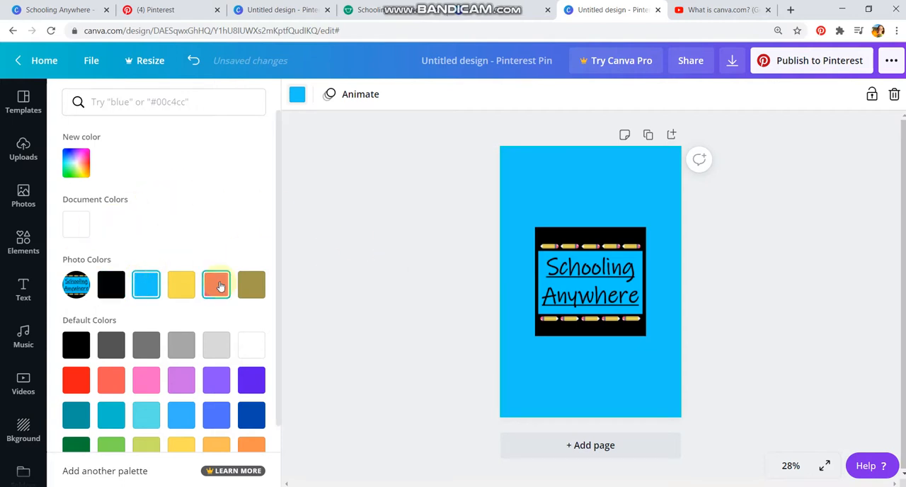
{"action": "left_click", "coordinate": [23, 148]}
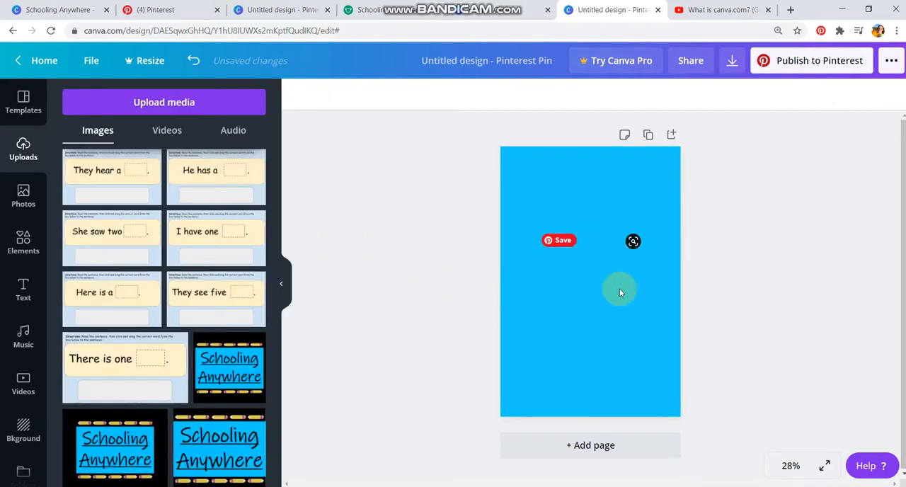
Step: Add the Autumn Bingo image to the blue pin and show its background colour options
{"action": "scroll", "scroll_direction": "down", "scroll_amount": 3}
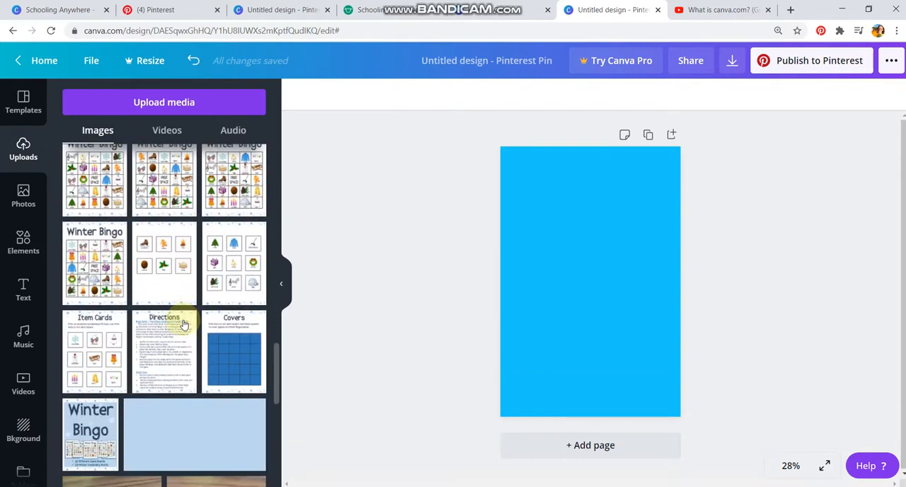
{"action": "scroll", "scroll_direction": "down", "scroll_amount": 3}
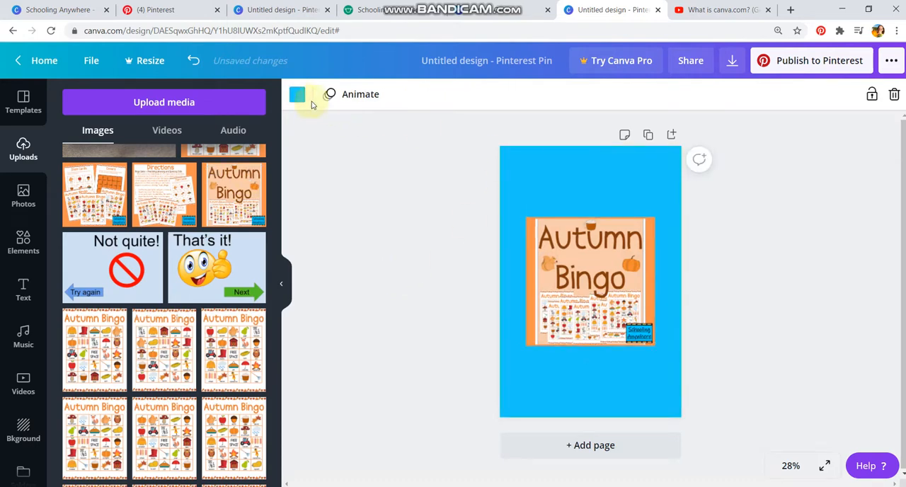
{"action": "left_click", "coordinate": [297, 94]}
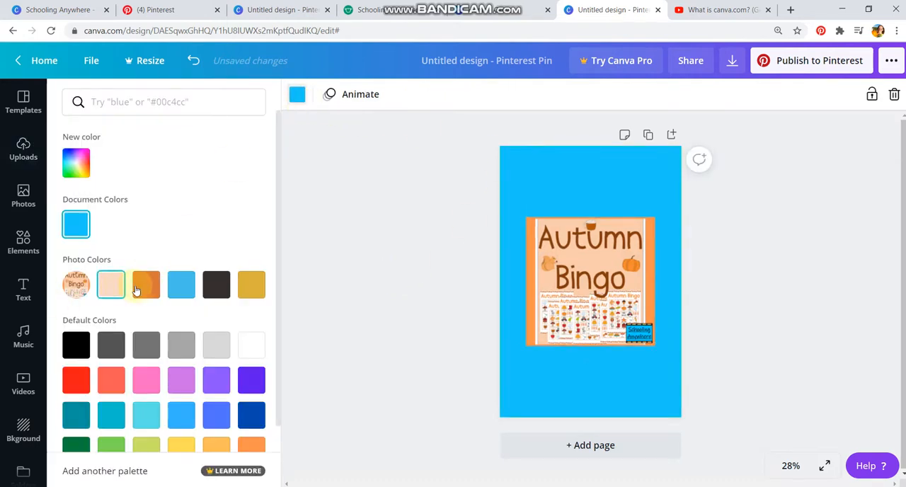
Step: Try peach, gold and dark brown photo colours, settle on orange, and select the image
{"action": "left_click", "coordinate": [111, 284]}
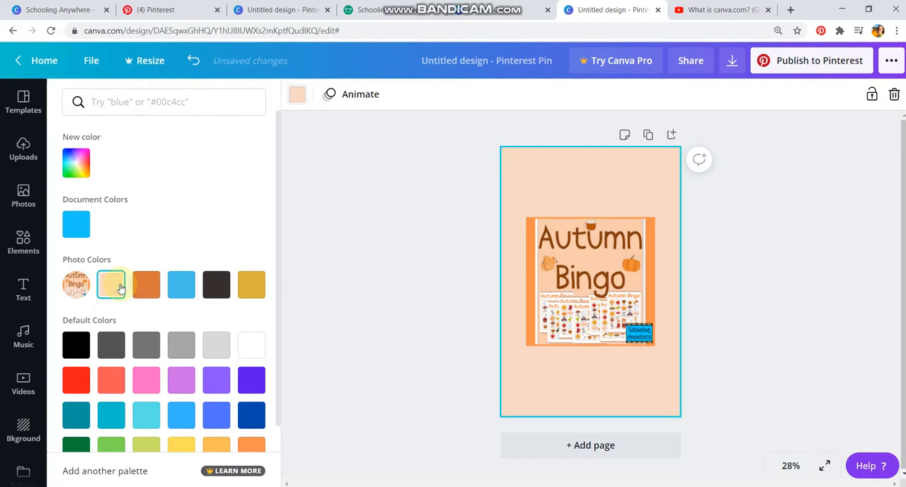
{"action": "left_click", "coordinate": [251, 283]}
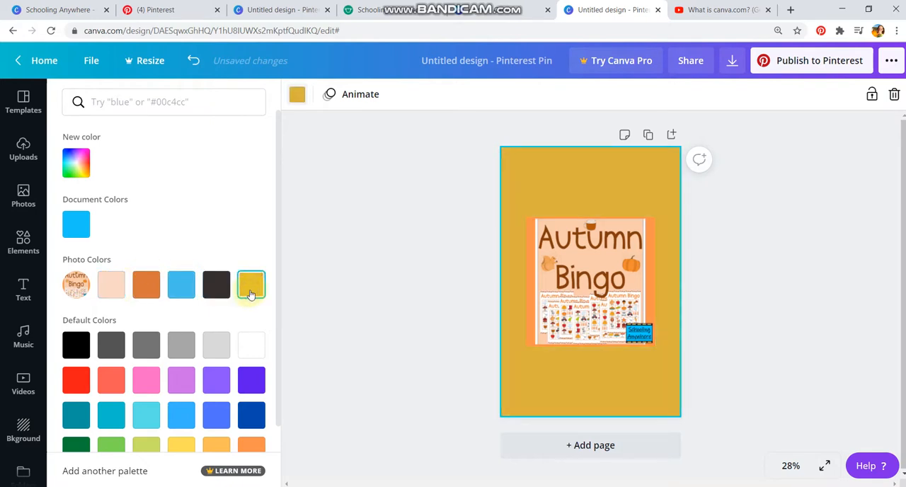
{"action": "left_click", "coordinate": [215, 283]}
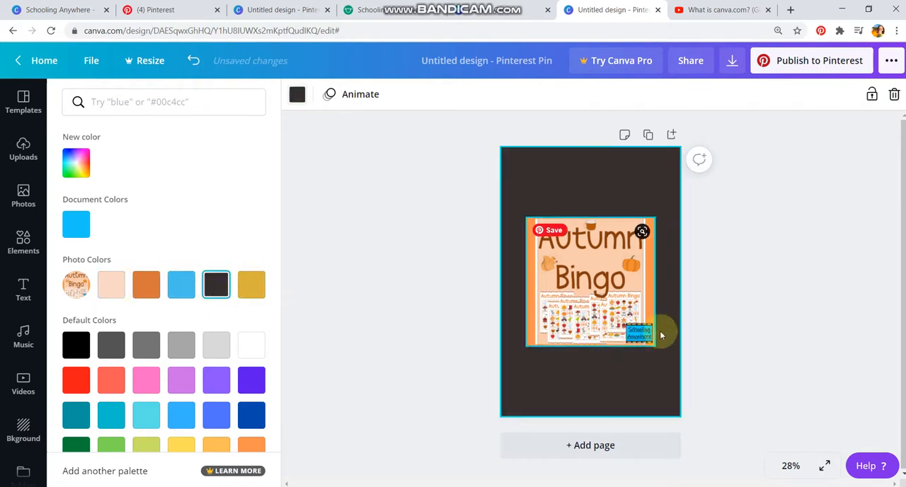
{"action": "left_click", "coordinate": [146, 283]}
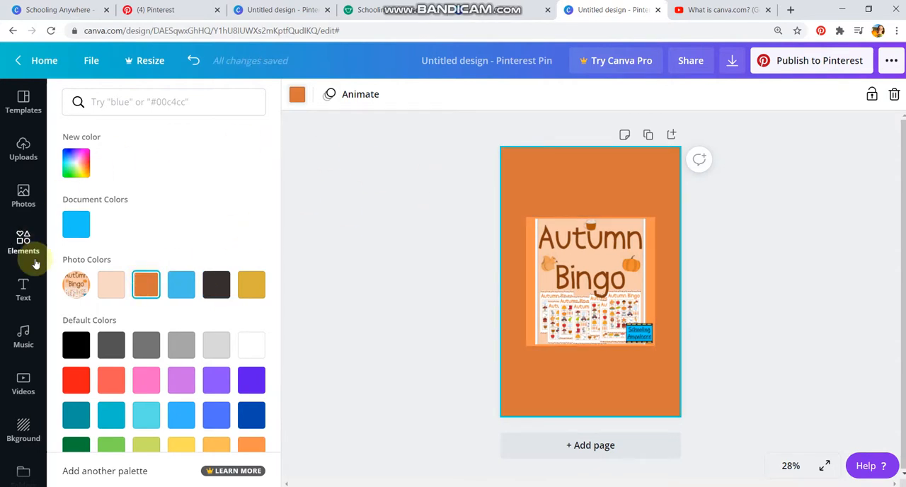
{"action": "left_click", "coordinate": [589, 281]}
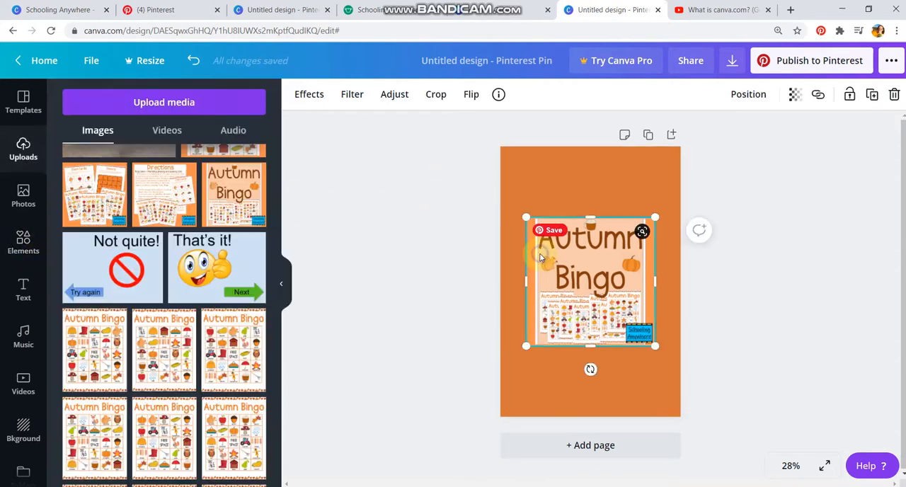
Step: Delete the current Autumn Bingo image and add the other Autumn Bingo upload
{"action": "key", "text": "delete"}
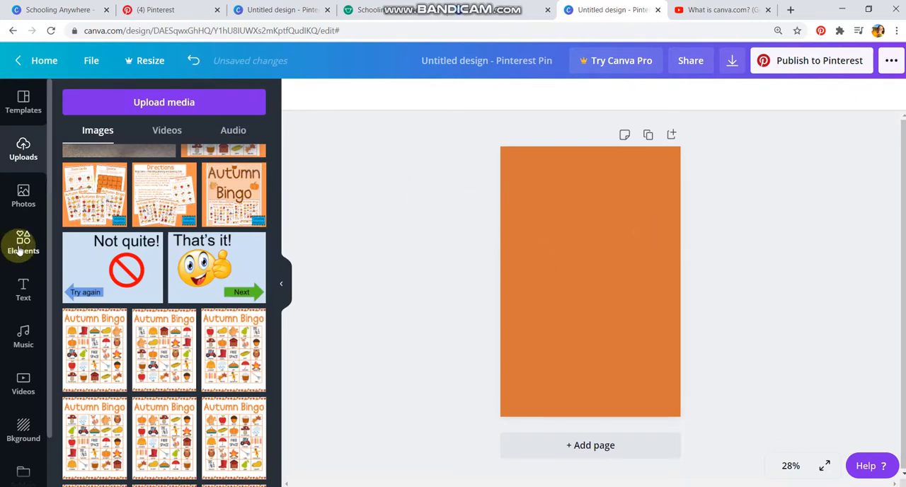
{"action": "scroll", "scroll_direction": "down", "scroll_amount": 3}
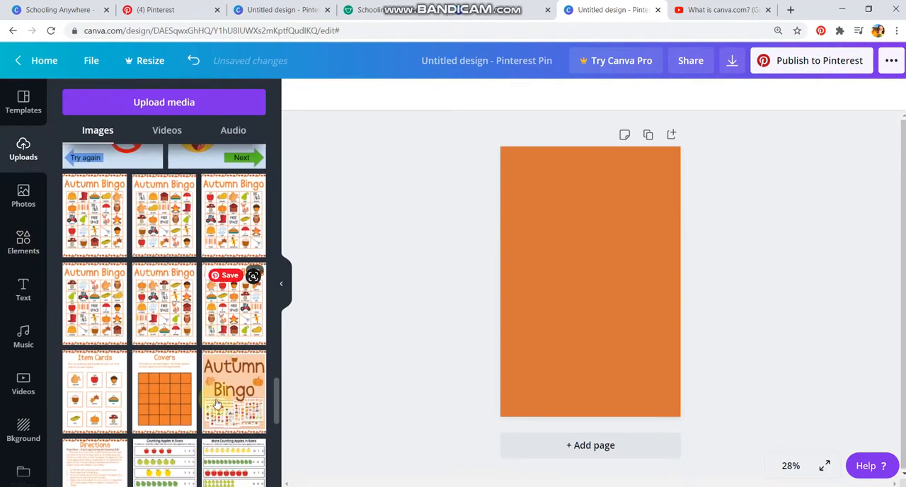
{"action": "mouse_move", "coordinate": [234, 392]}
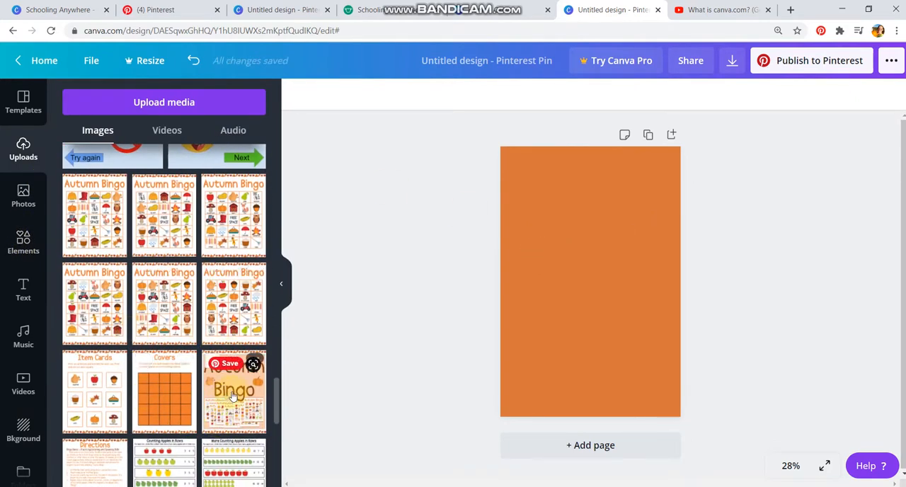
{"action": "left_click", "coordinate": [233, 391]}
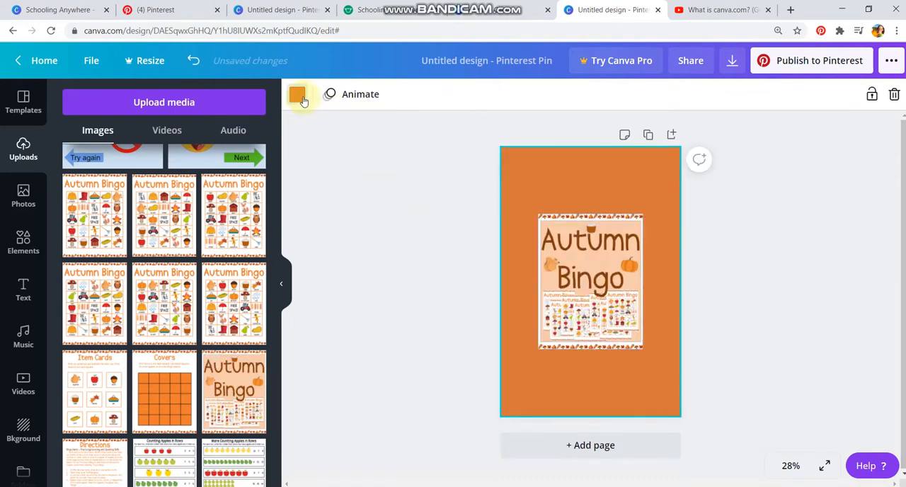
Step: Try peach and orange photo colours, then set the background to the tan shade
{"action": "left_click", "coordinate": [297, 94]}
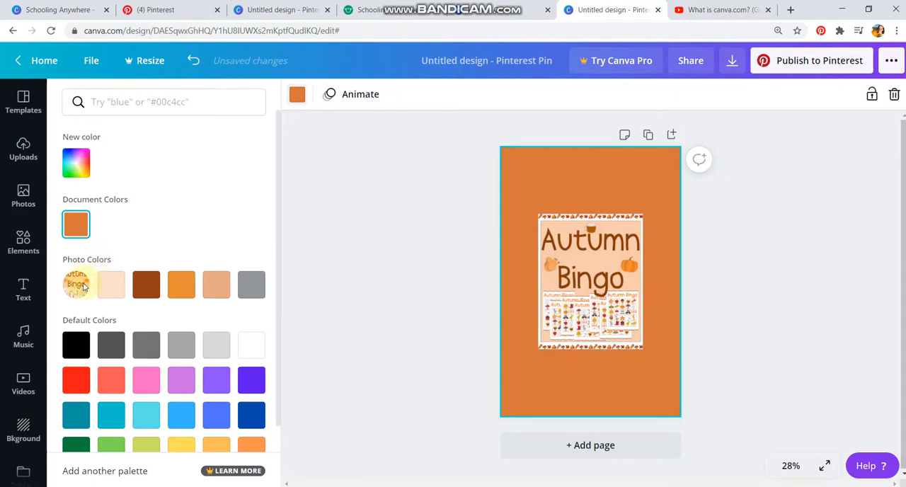
{"action": "left_click", "coordinate": [111, 284]}
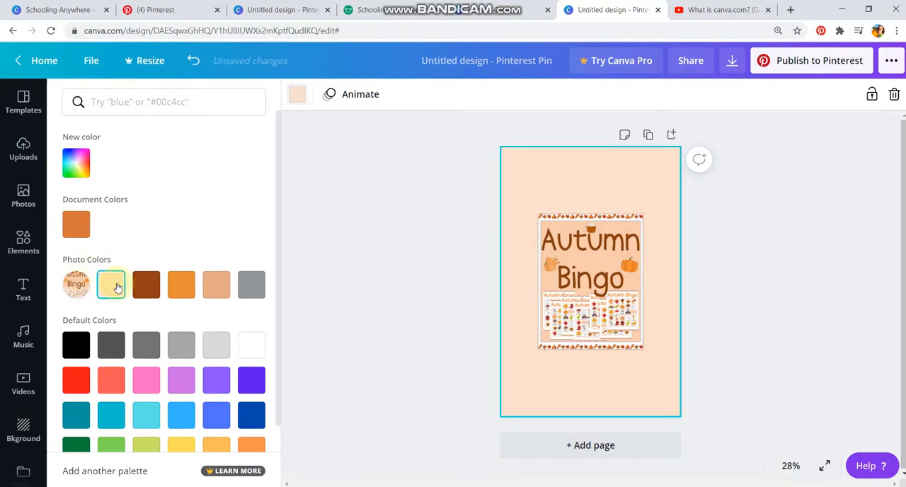
{"action": "left_click", "coordinate": [181, 283]}
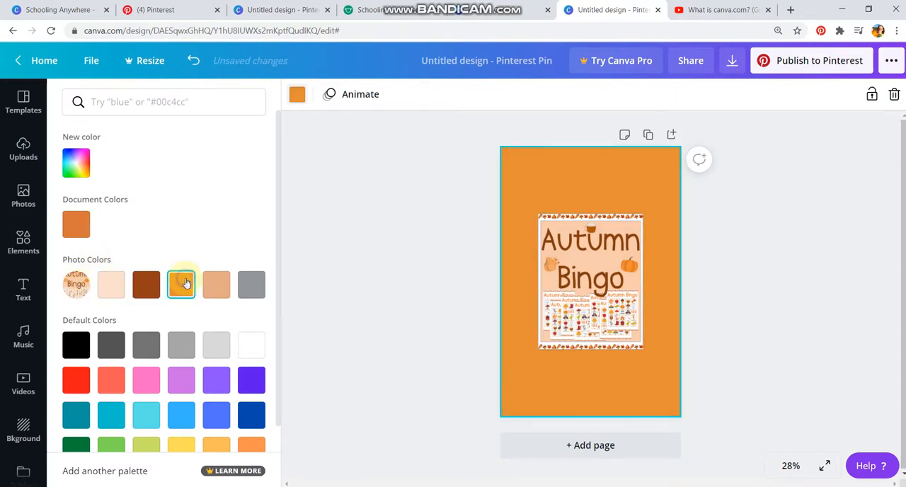
{"action": "left_click", "coordinate": [216, 284]}
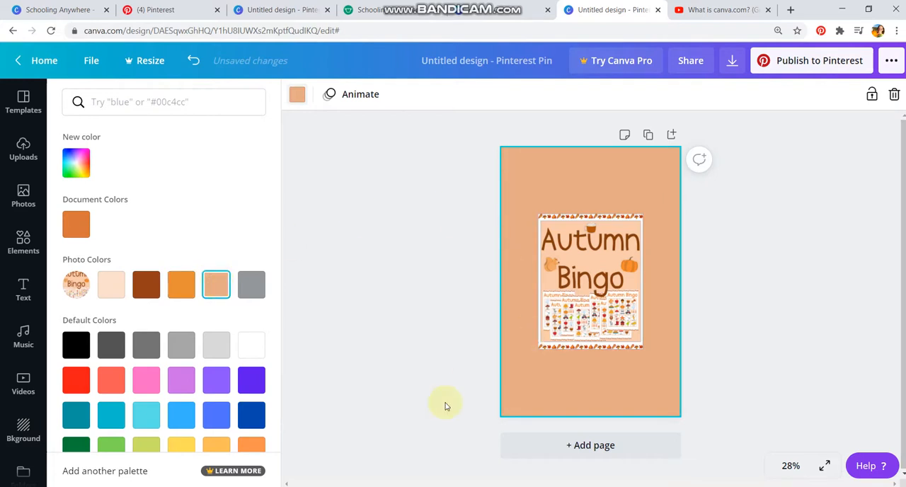